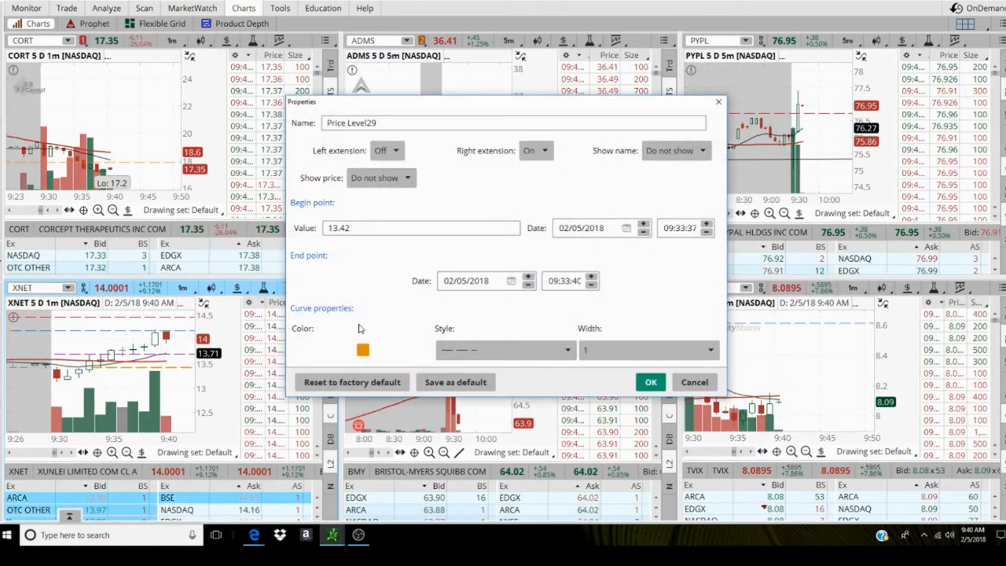
Change the XNET price level's value from 13.42 to 13.70.
click(421, 228)
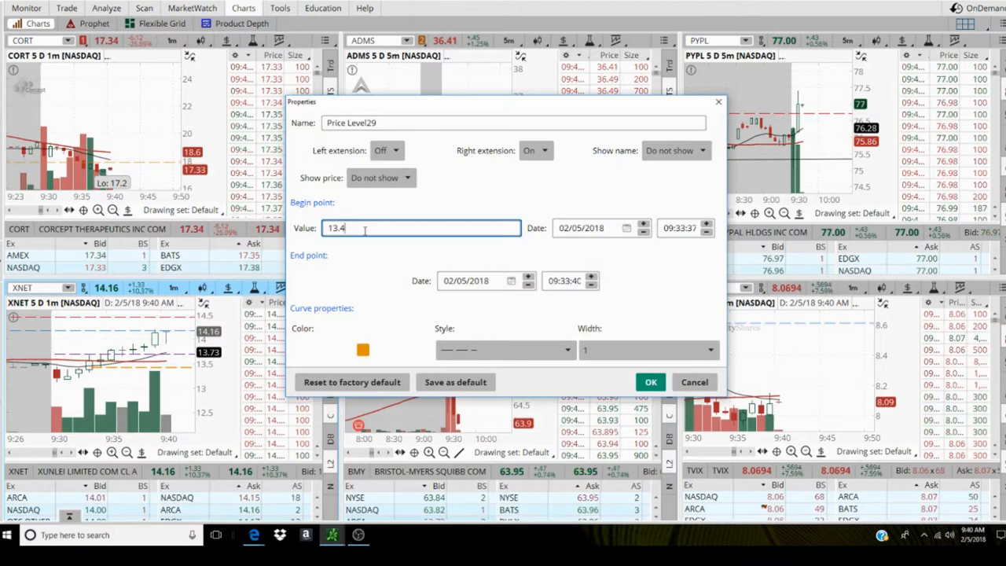
key(Backspace)
text(70)
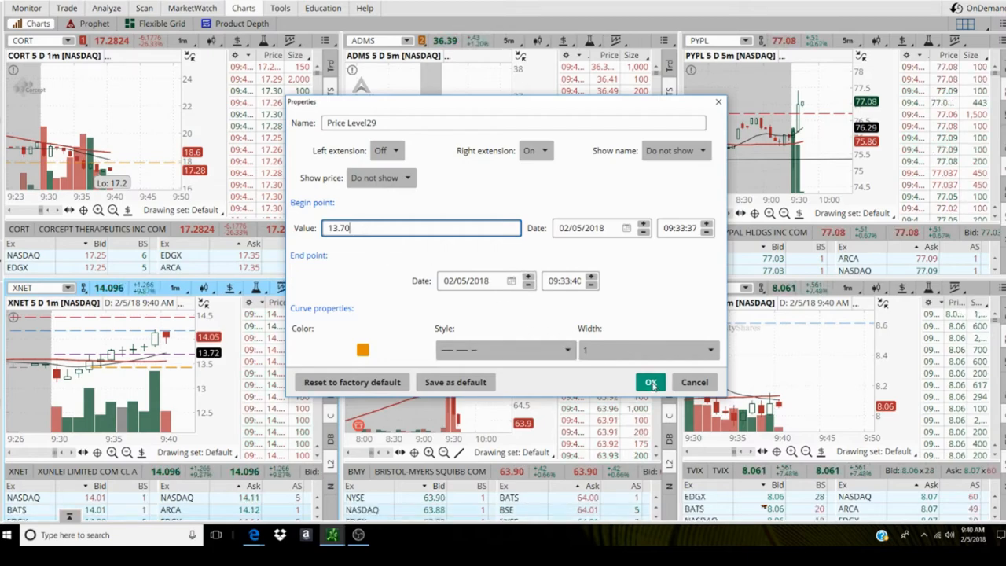
click(650, 382)
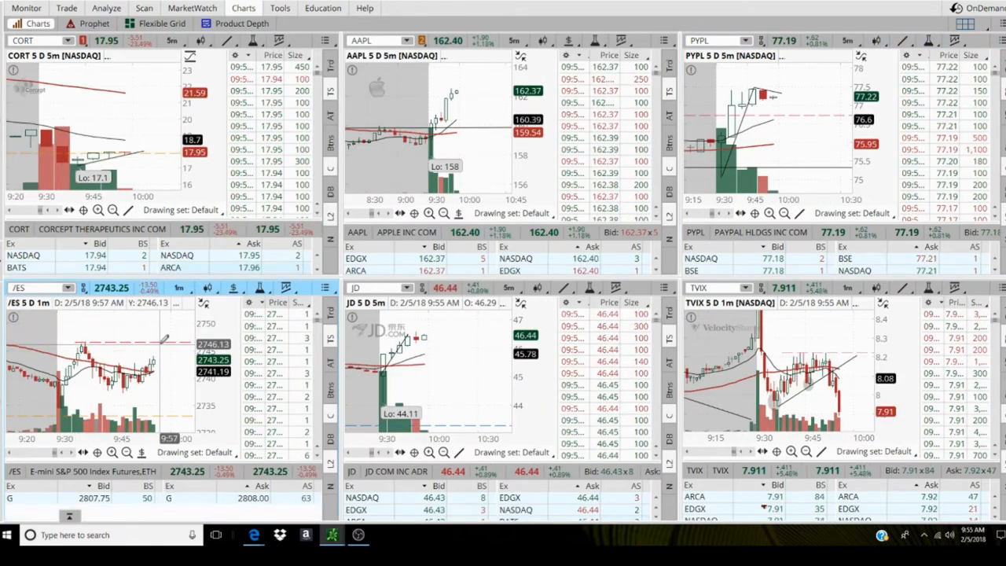
Recolor the dashed 2746.52 /ES price level red through its properties.
right_click(165, 341)
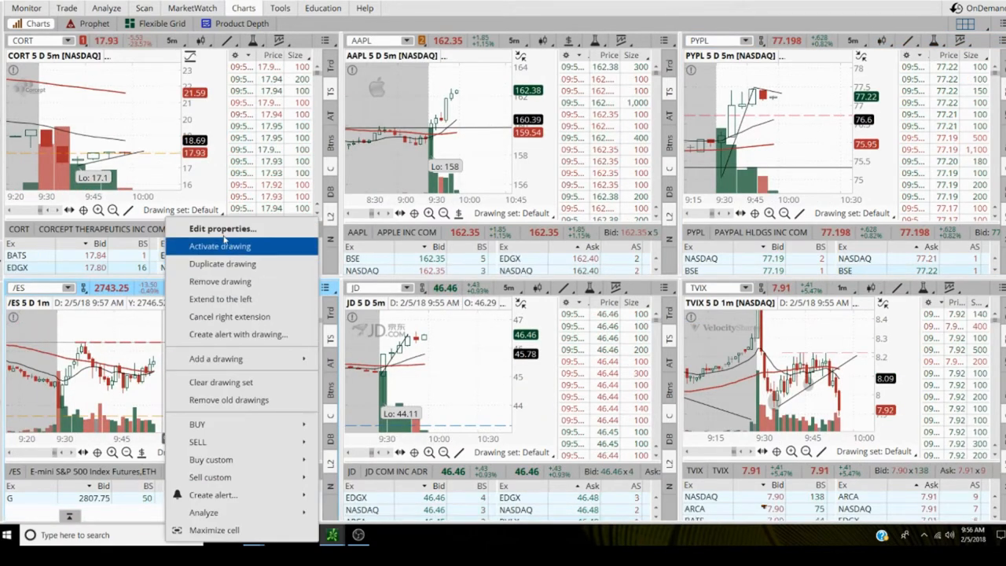
click(222, 228)
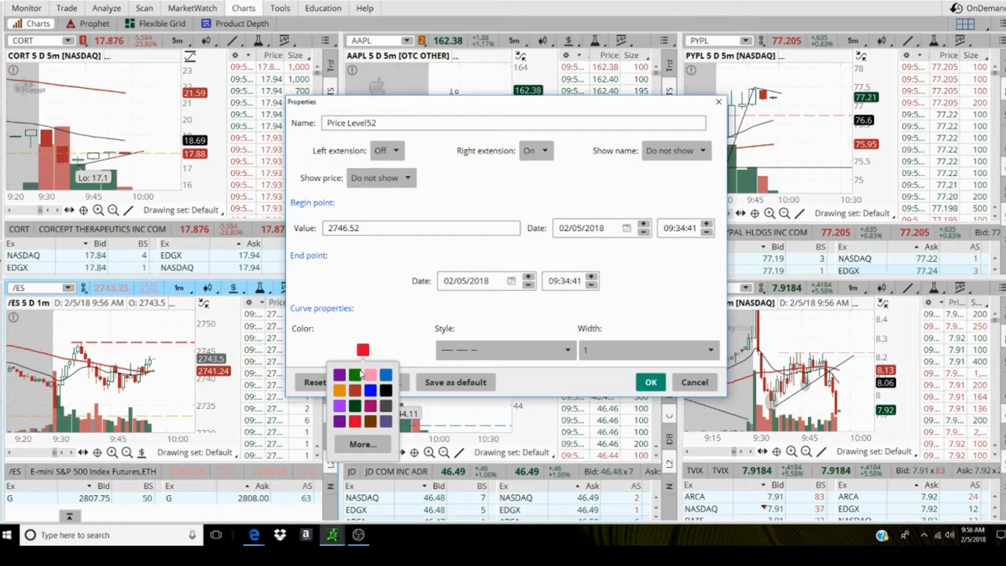
click(356, 374)
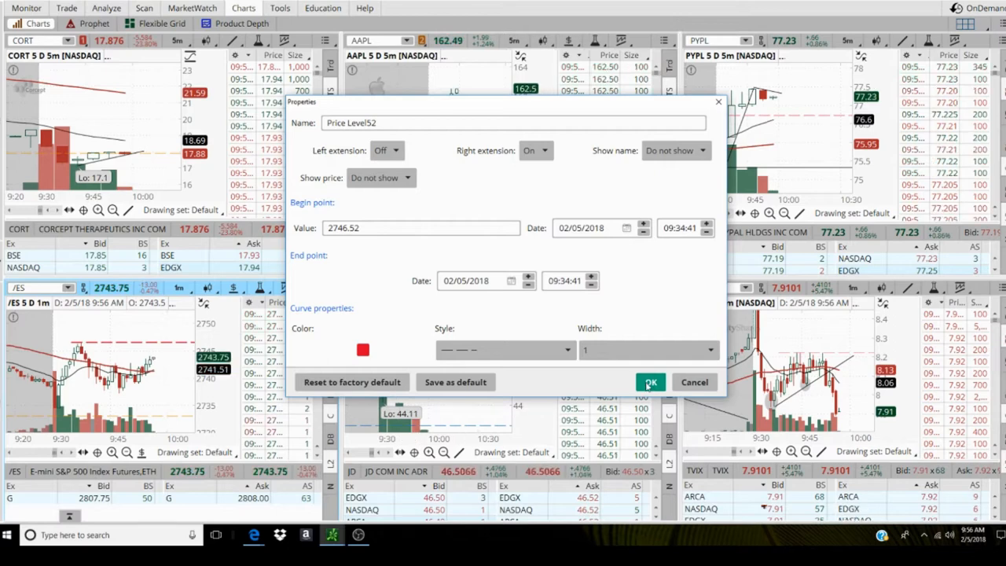
click(649, 382)
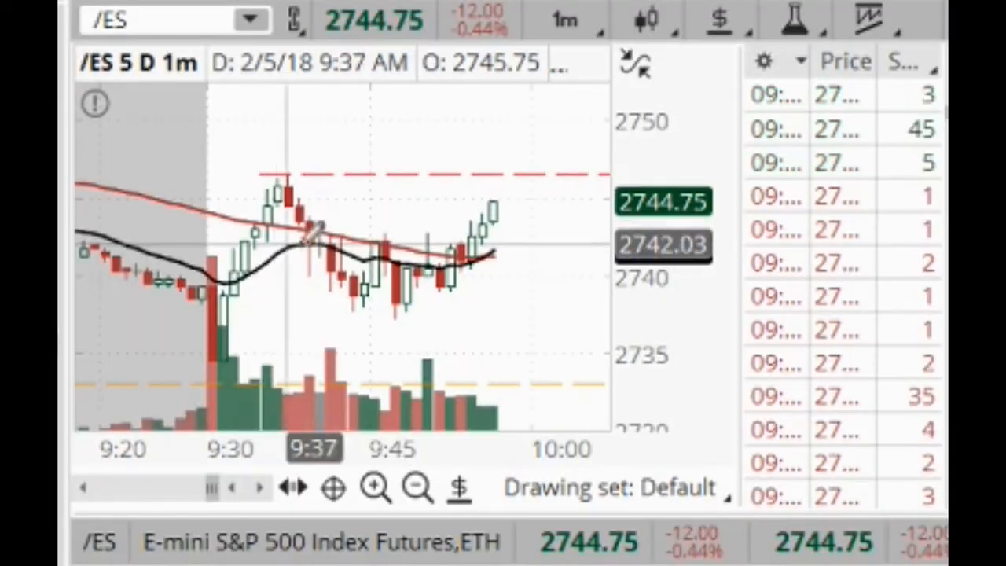
mouse_move(325, 236)
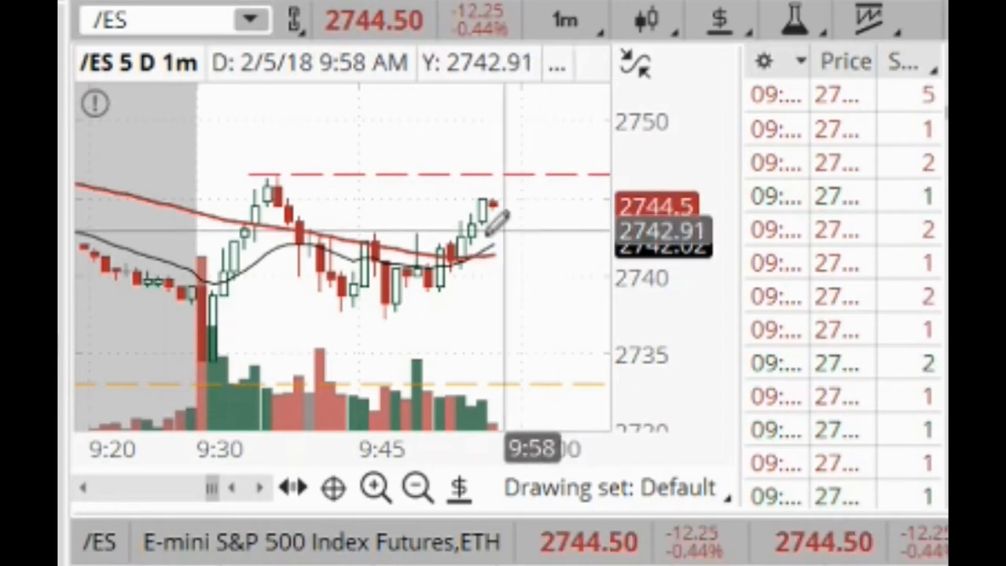
mouse_move(346, 236)
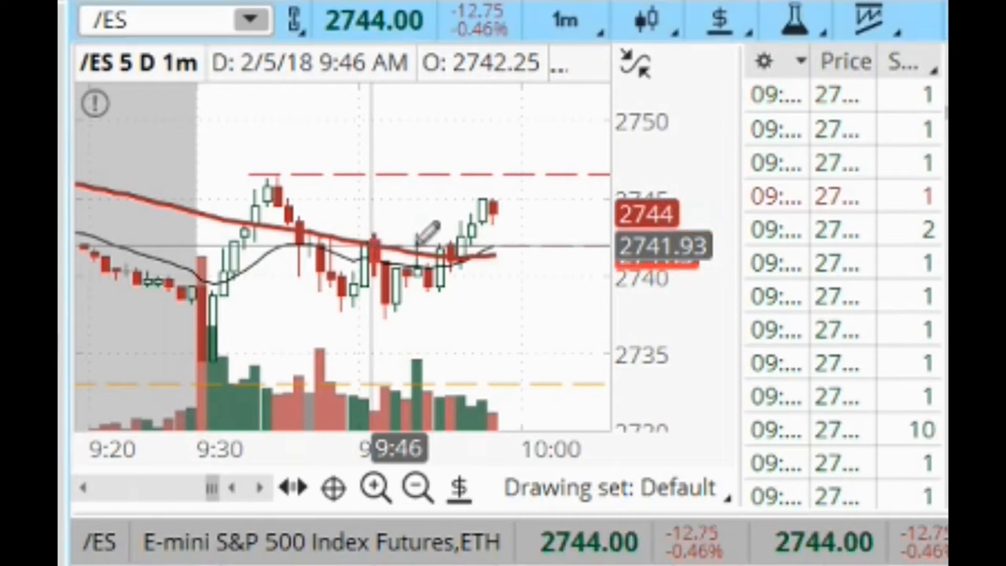
right_click(429, 232)
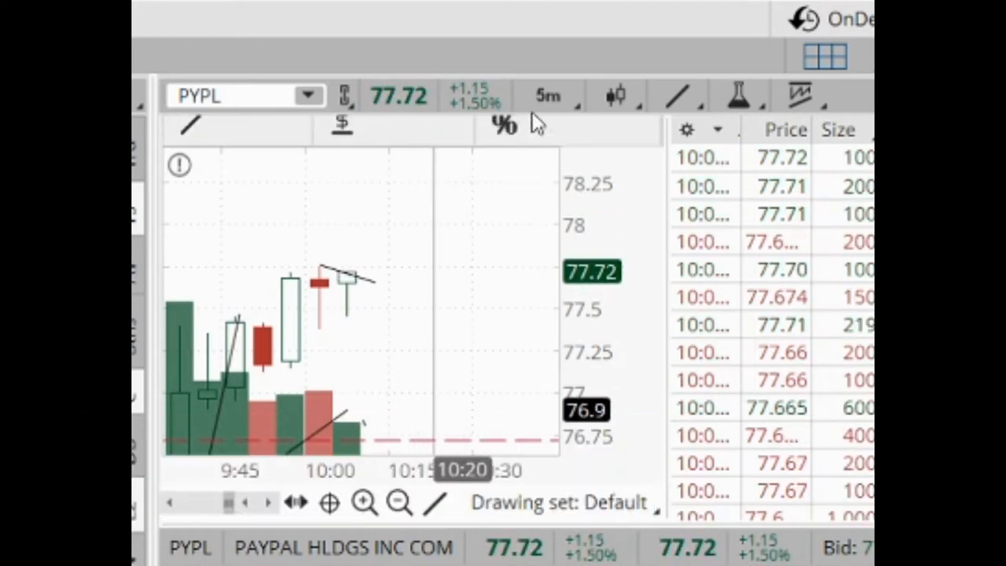
Switch the PYPL chart's aggregation to one-minute bars.
click(548, 95)
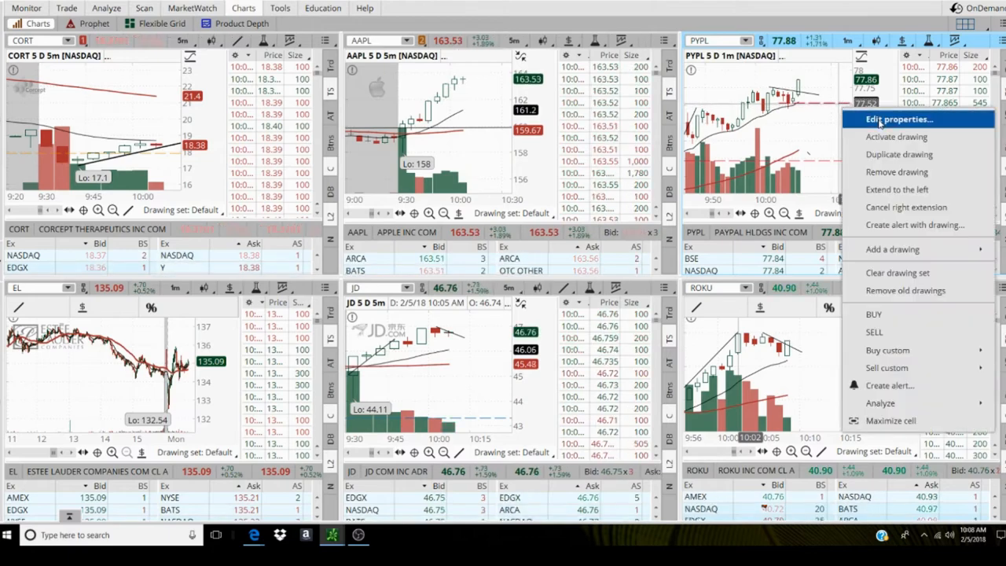
Open the properties of the upper PYPL price level.
click(898, 119)
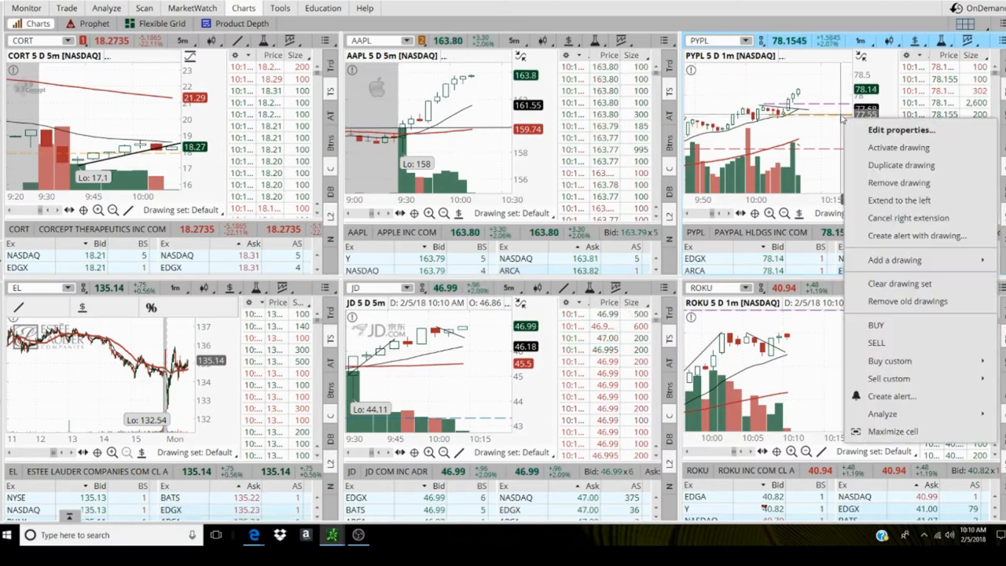
Open the properties of the red dashed PYPL stop level.
click(901, 129)
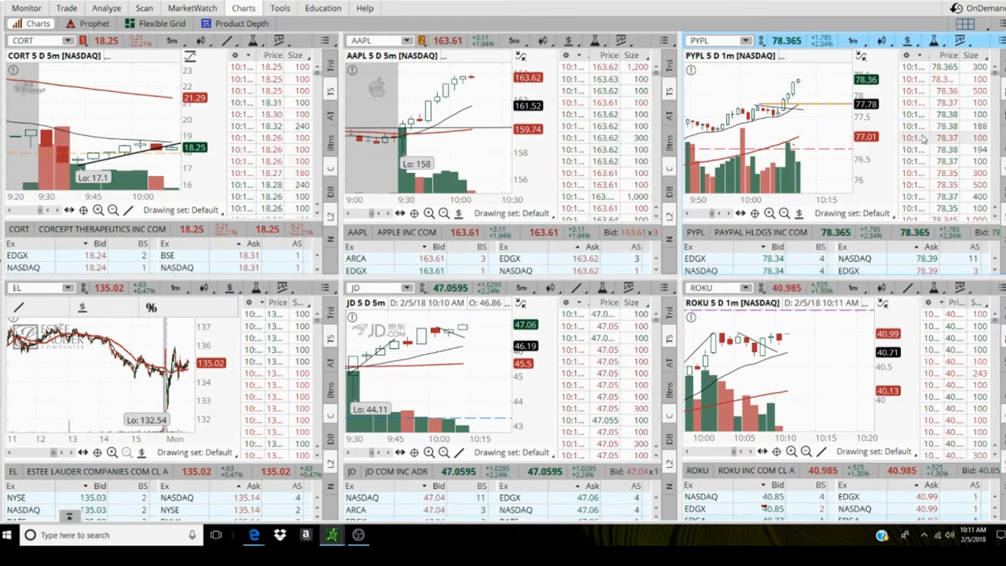
Set the purple Price Level6 on the PYPL chart to 78.20.
right_click(829, 106)
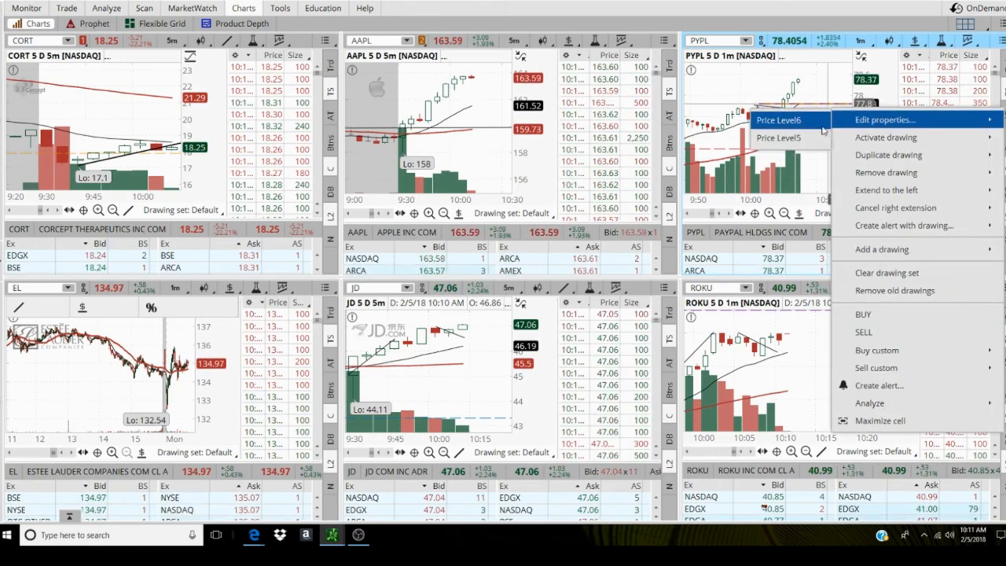
click(883, 119)
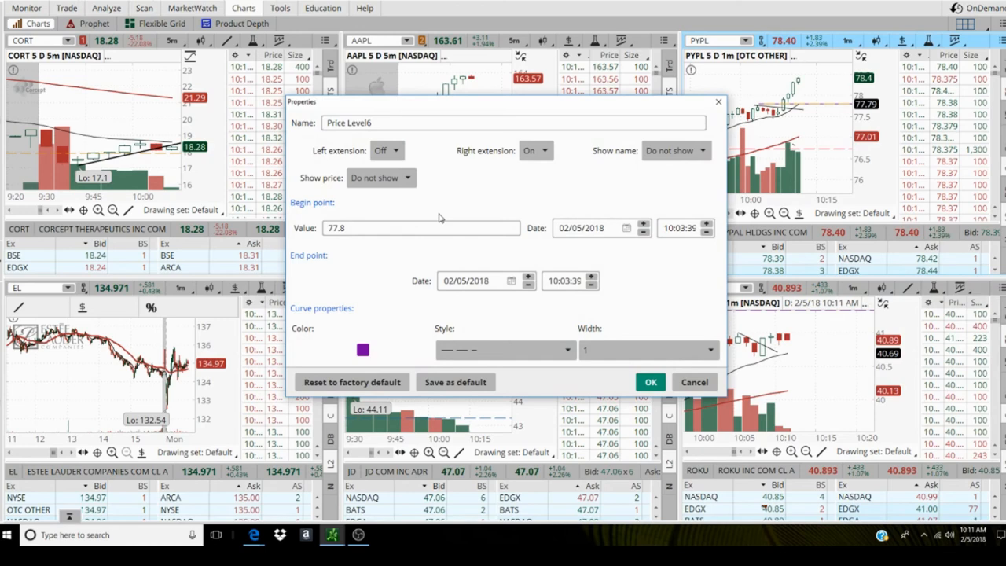
click(420, 228)
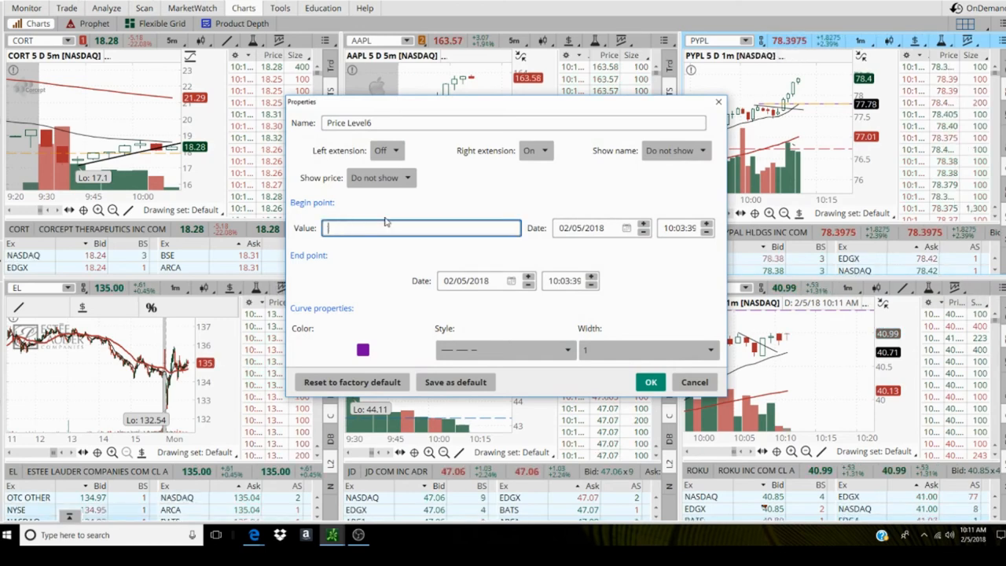
text(78.20)
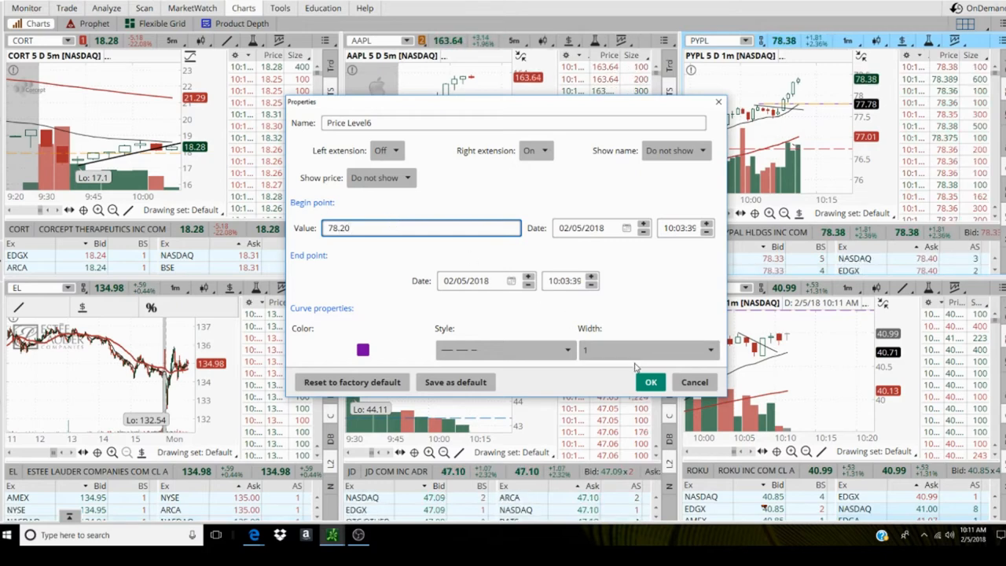
click(651, 382)
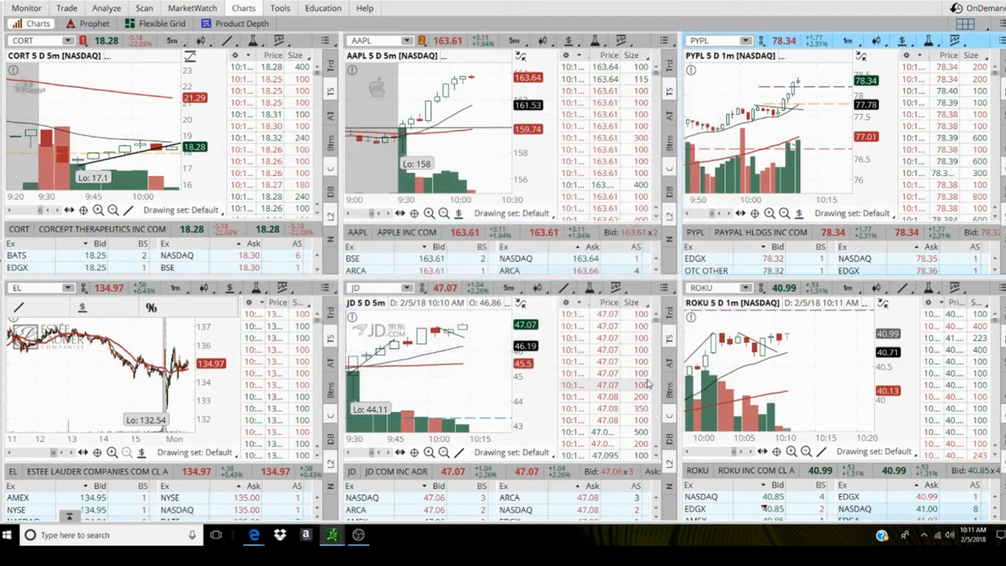
Set the orange PYPL price level's value to 78.22.
right_click(821, 90)
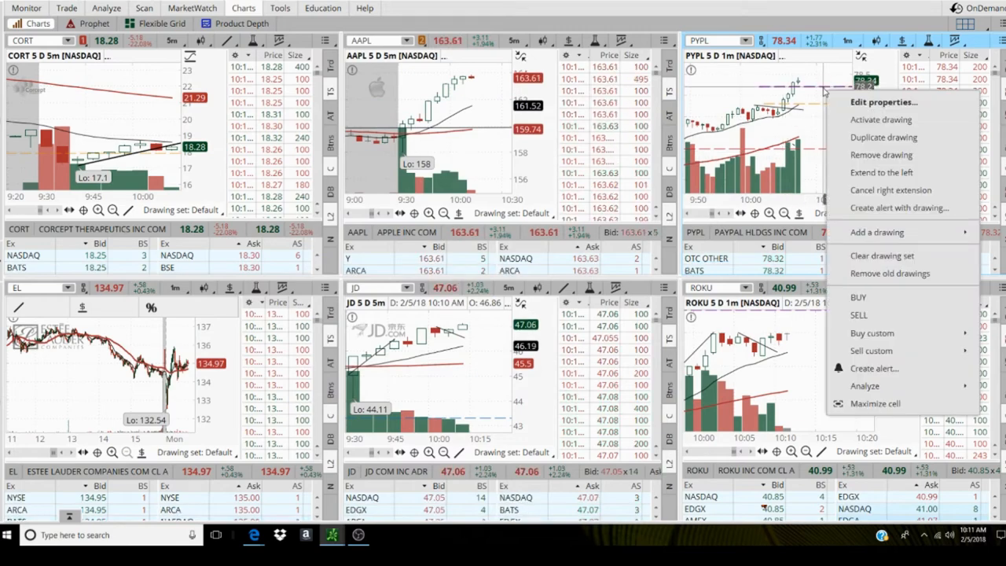
click(881, 102)
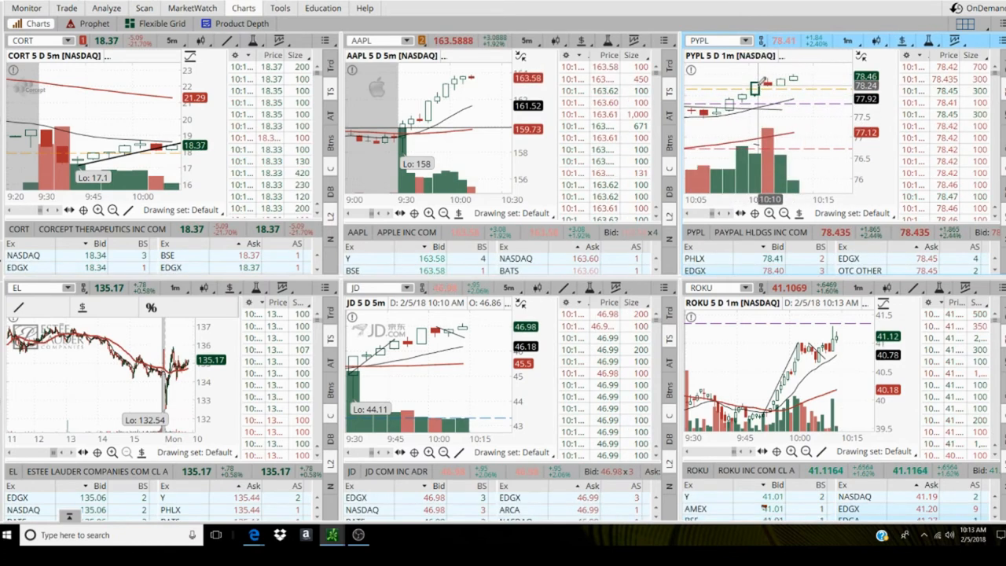
mouse_move(755, 86)
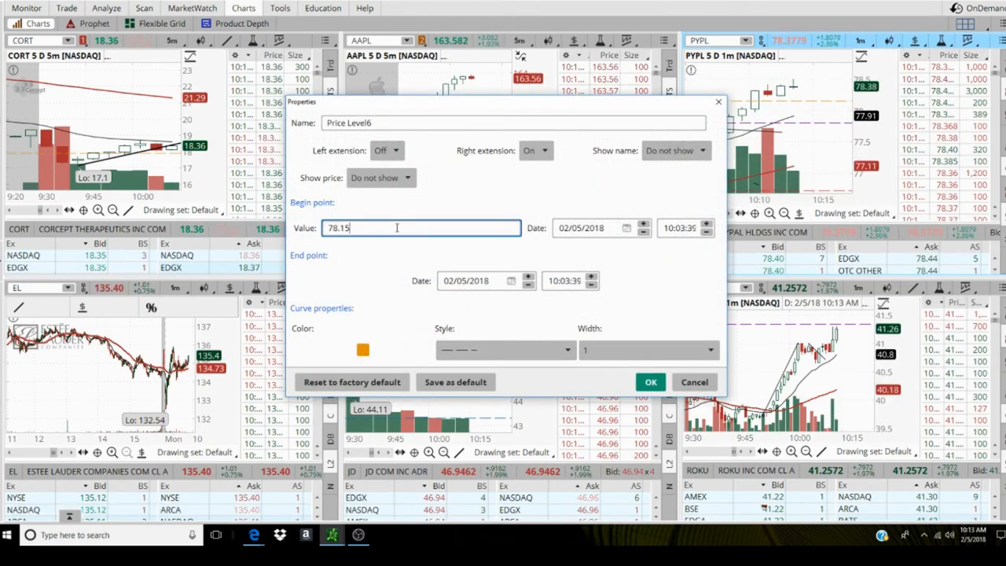
text(78.22)
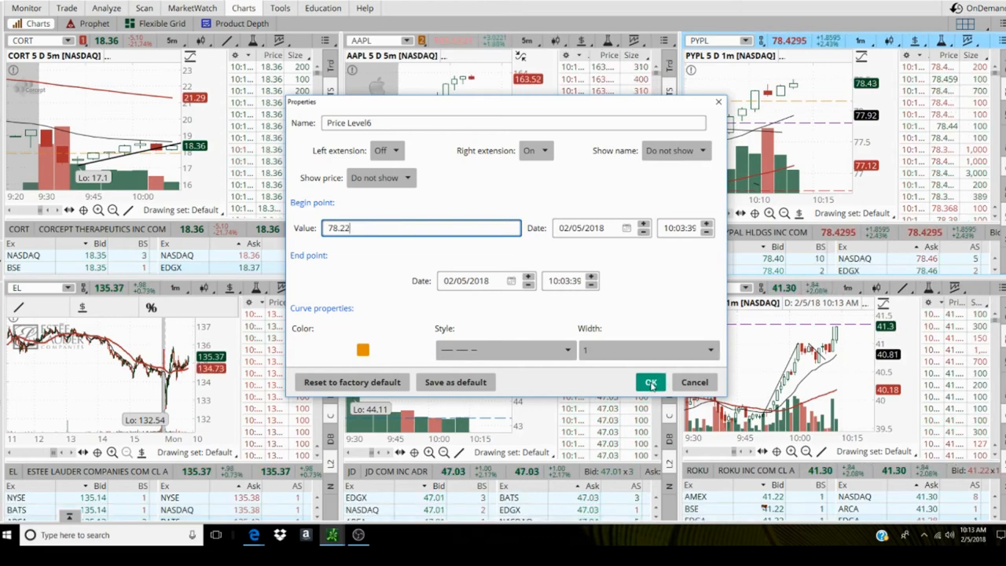
click(650, 382)
text(/ES)
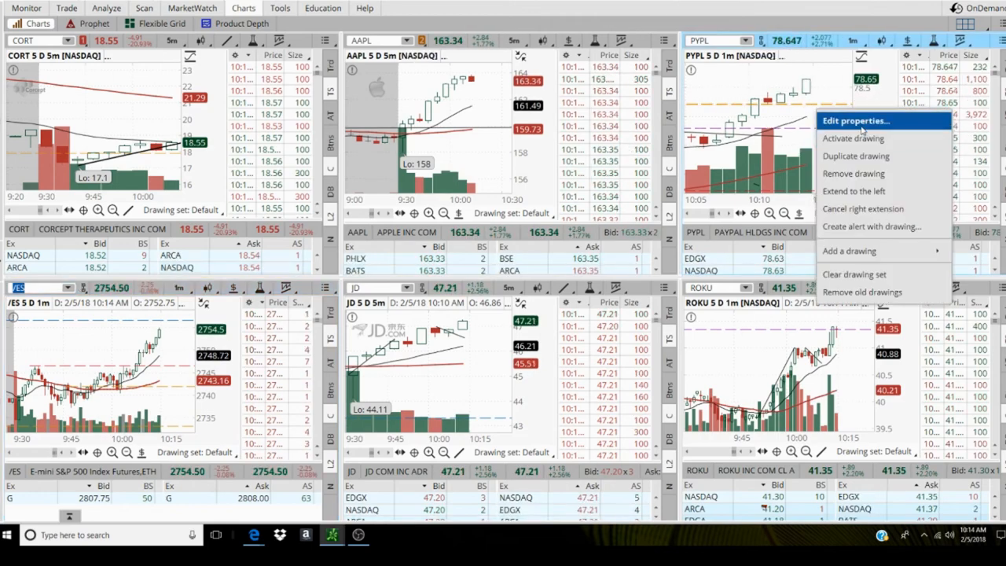
Change the orange PYPL price level's value from 78.22 to 78.36.
click(854, 121)
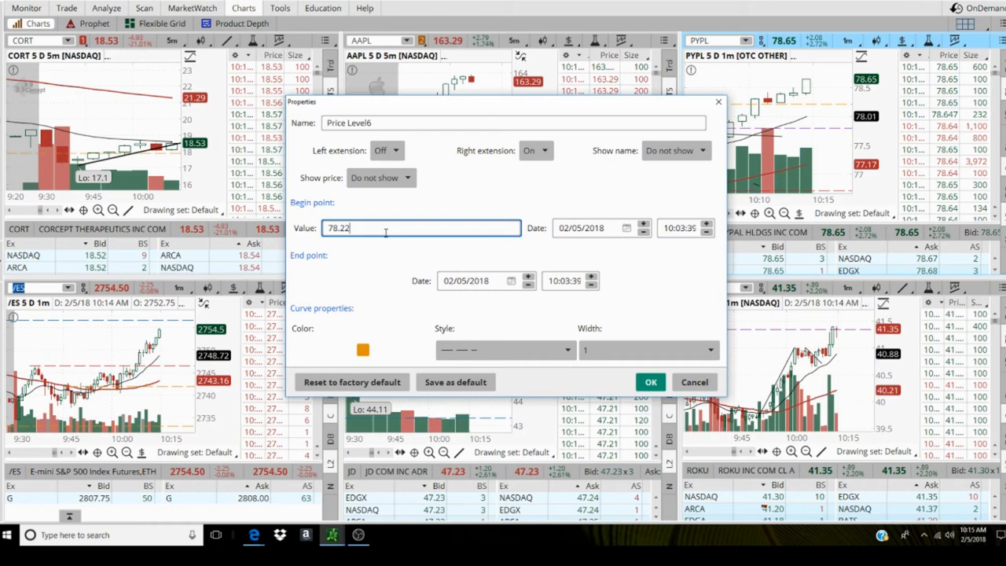
key(Backspace)
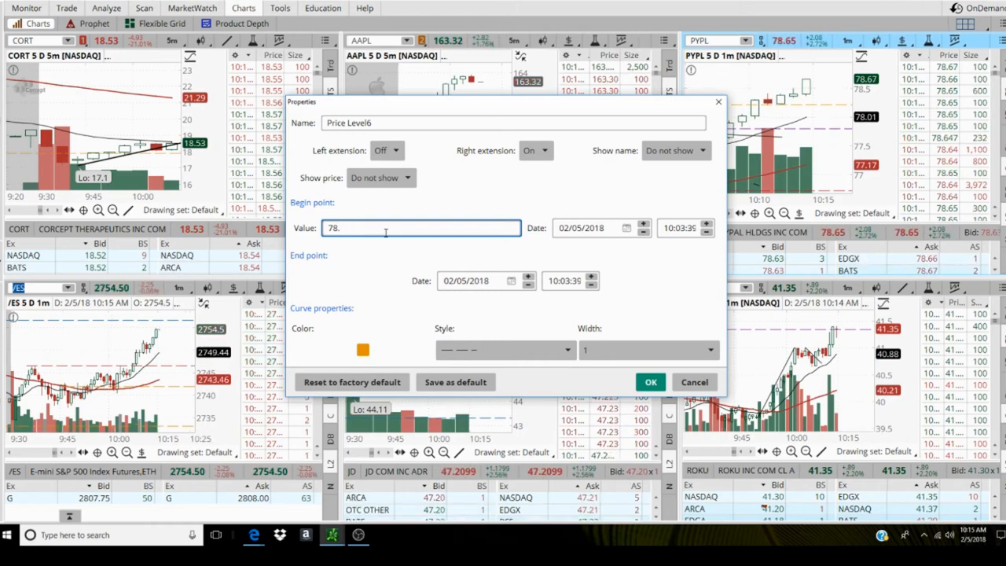
text(36)
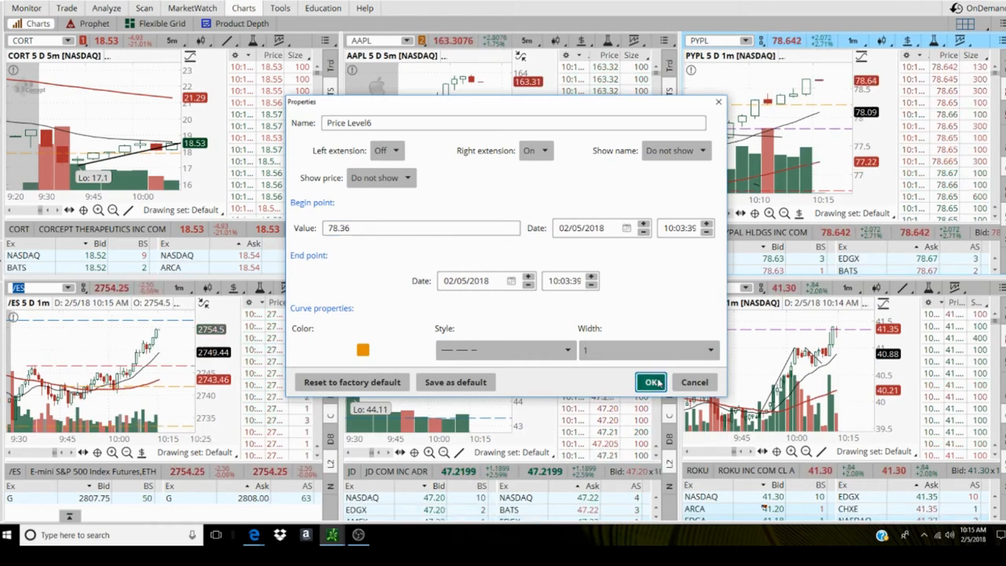
click(651, 382)
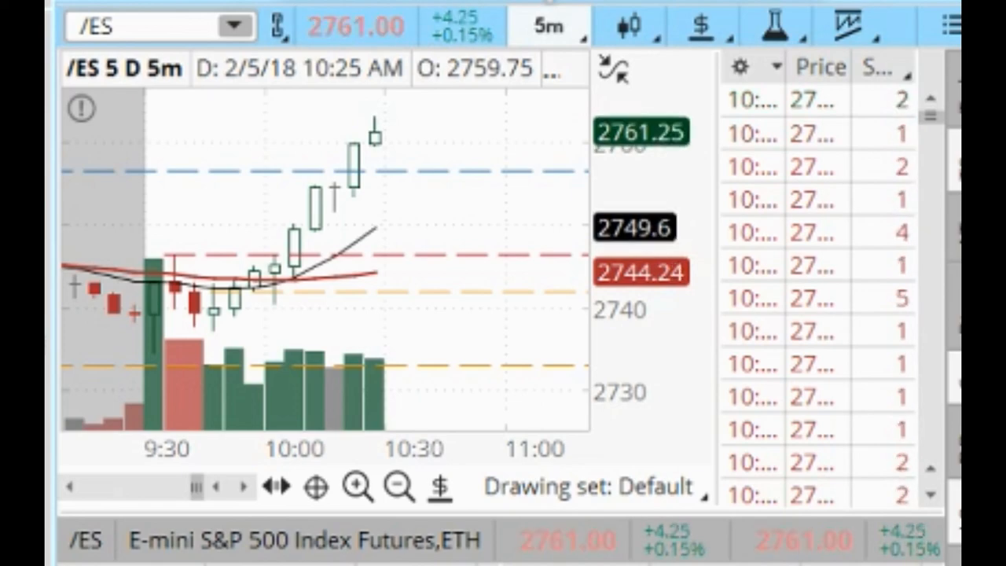
Put /ES on 1m bars and draw an ellipse around the 9:35–9:52 candles.
click(548, 26)
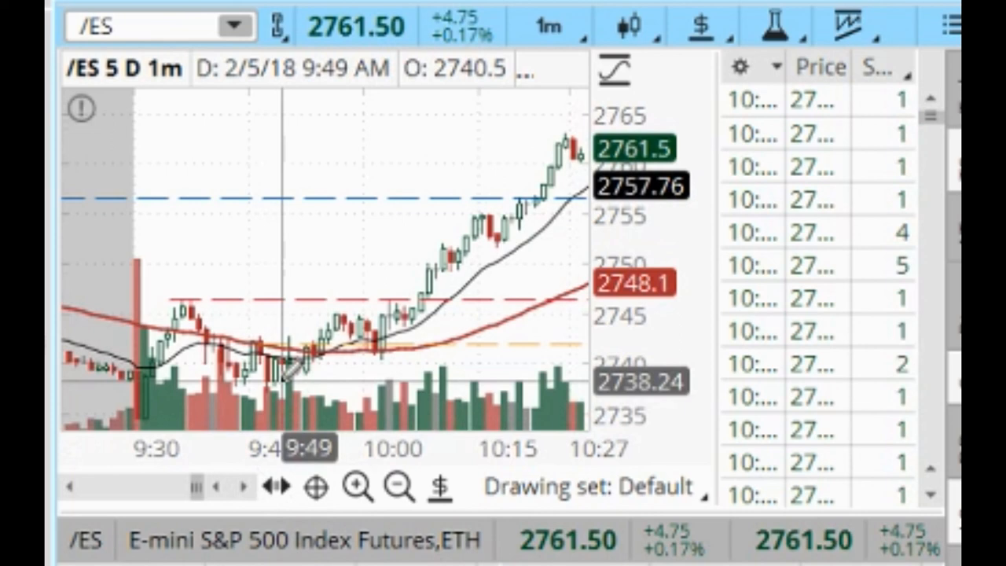
click(441, 487)
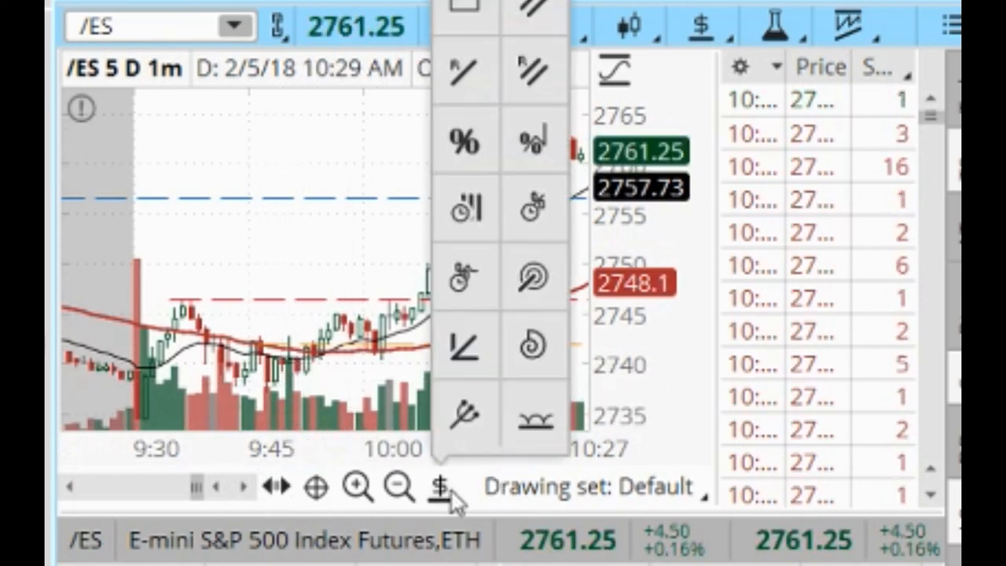
click(439, 486)
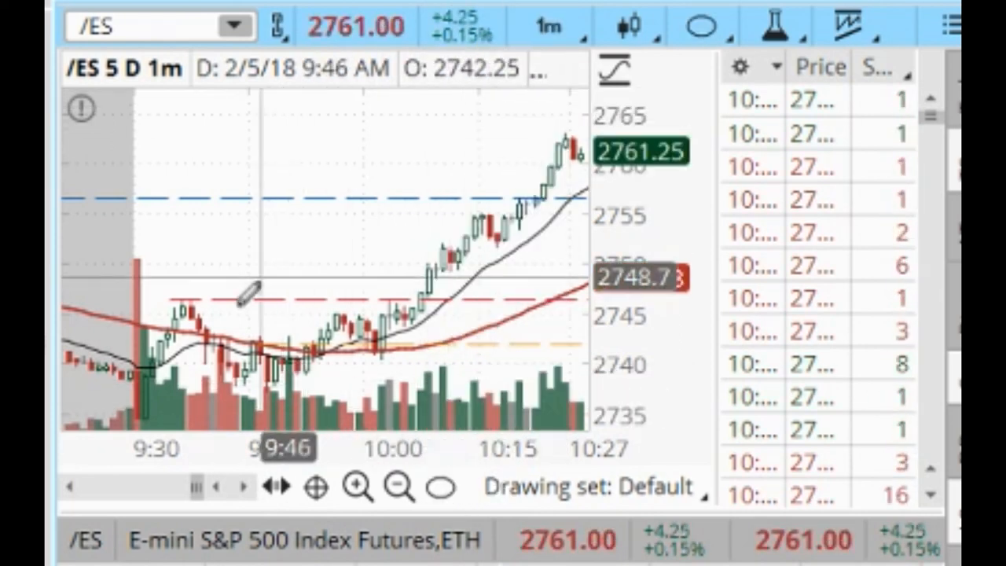
drag(189, 302, 306, 340)
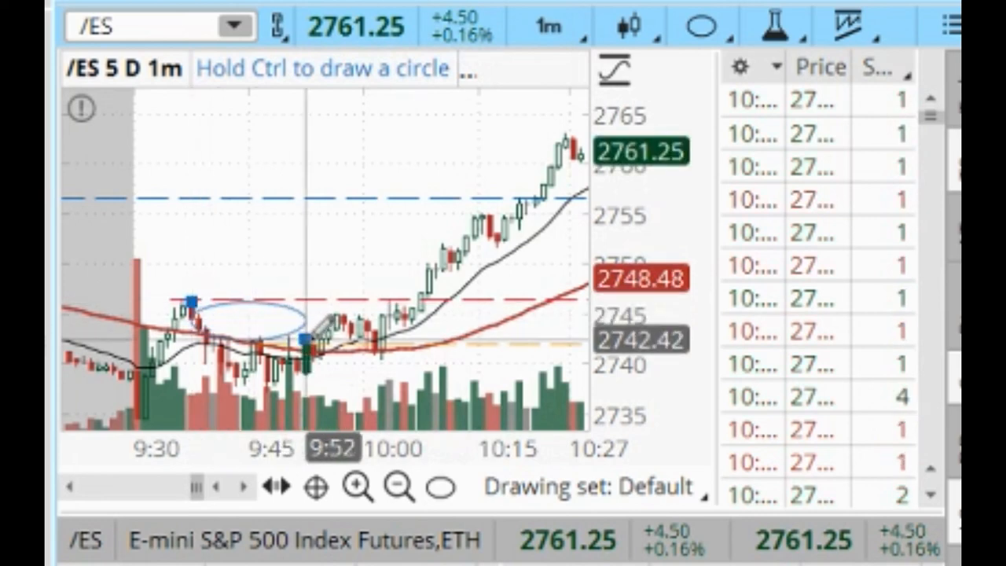